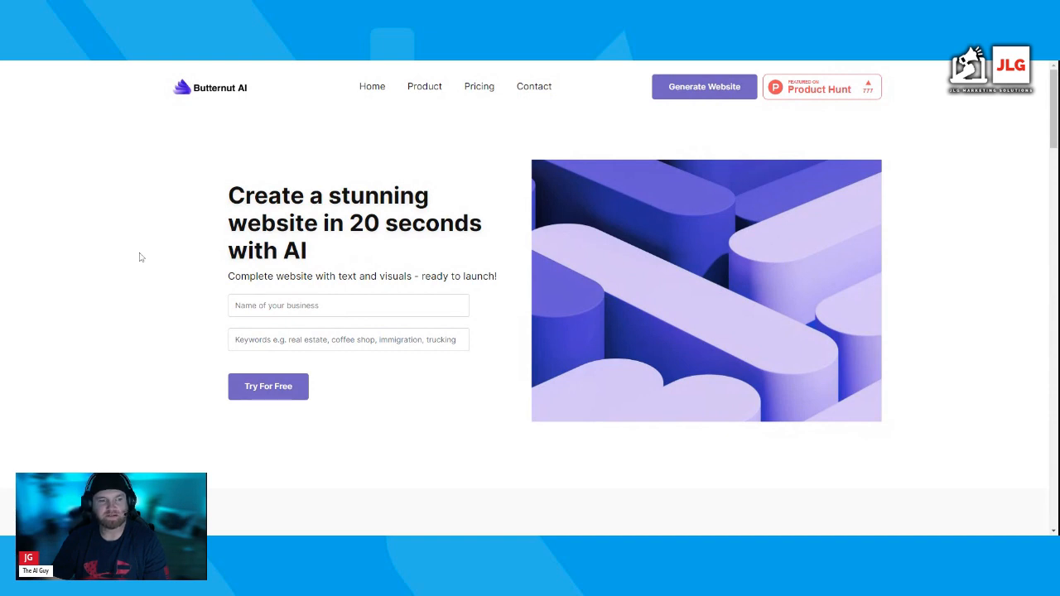
Enter 'Marketing Company 2' as the business name and 'marketing company' as keywords
click(348, 306)
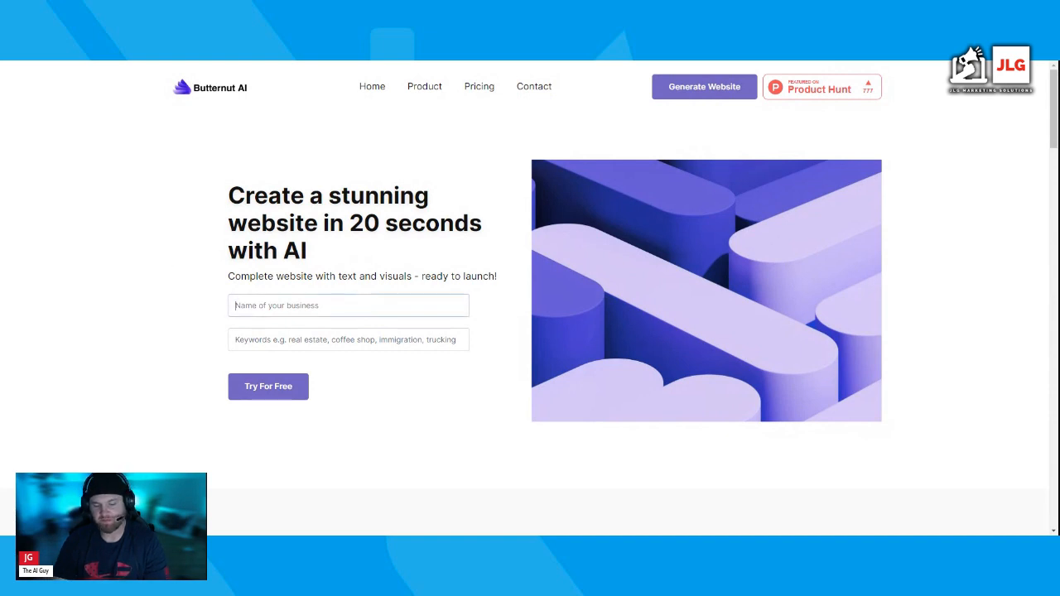
text(Marketing Company 2)
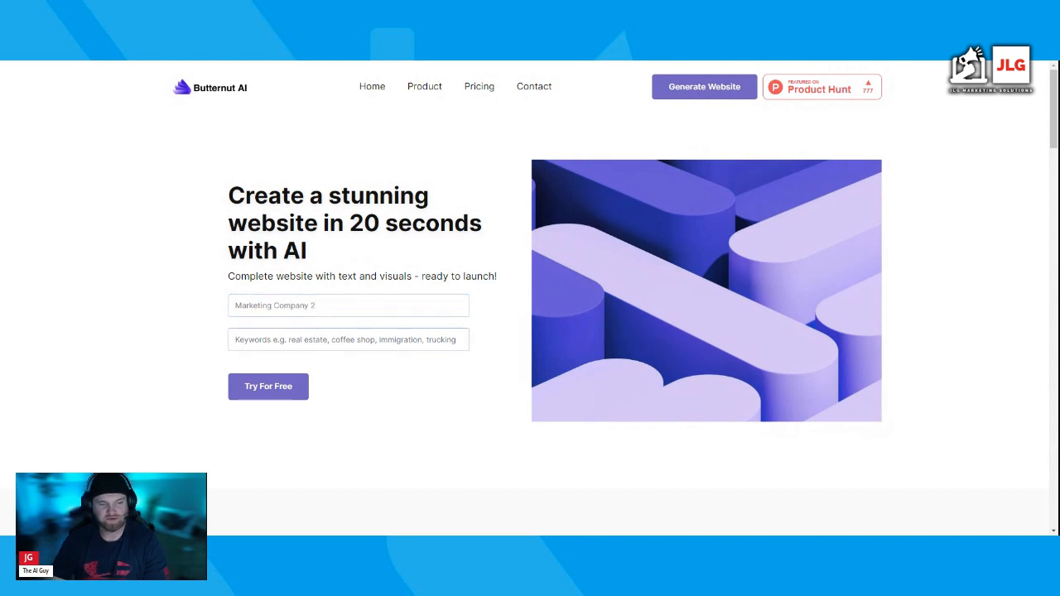
text(marketing company)
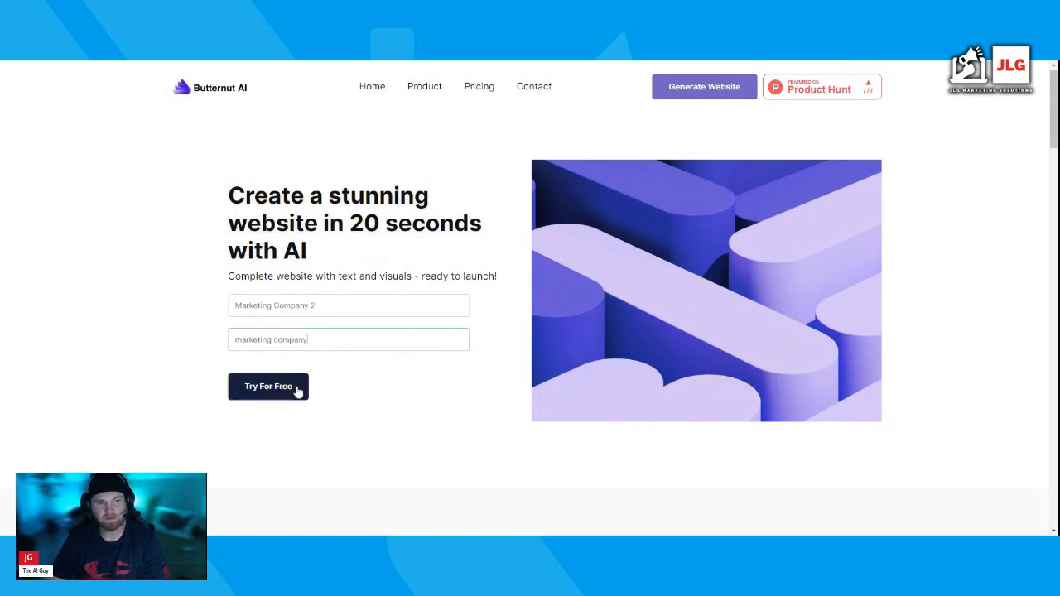
Launch free website generation and wait through the loading screen for the site
click(268, 387)
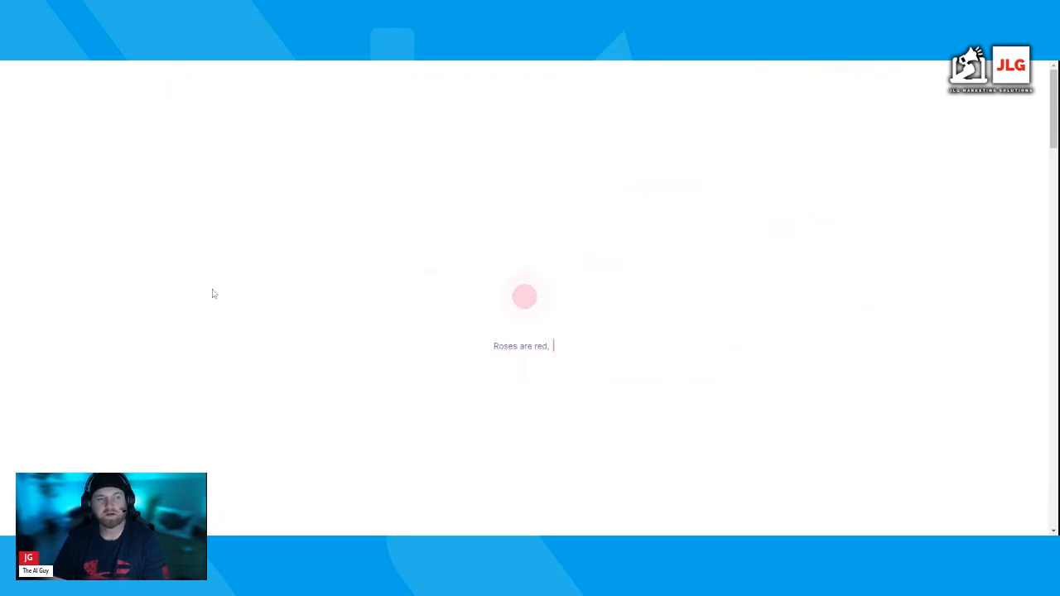
text(violets are blue, y)
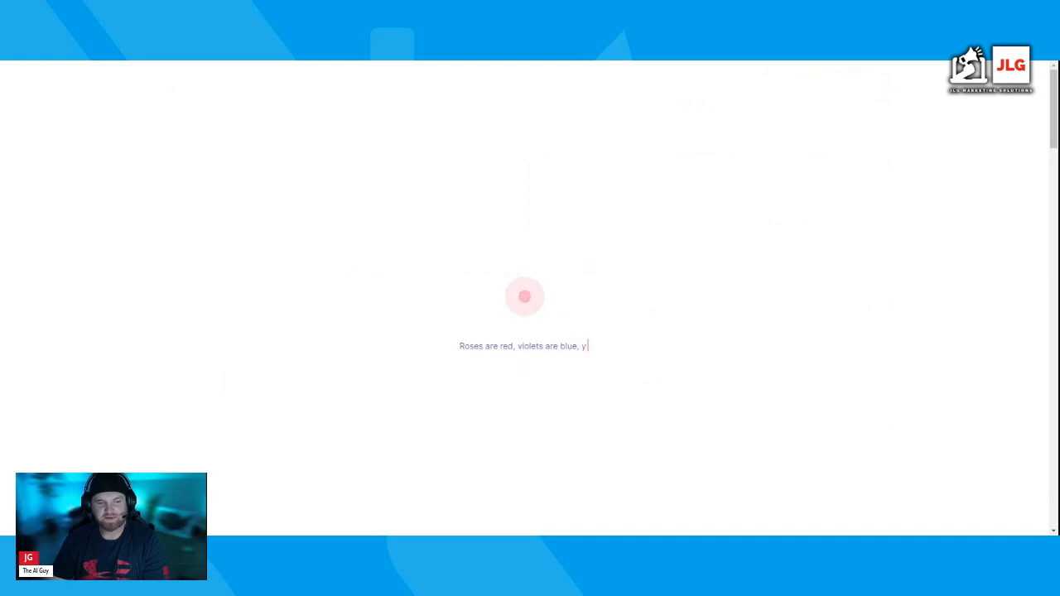
text(our website is load)
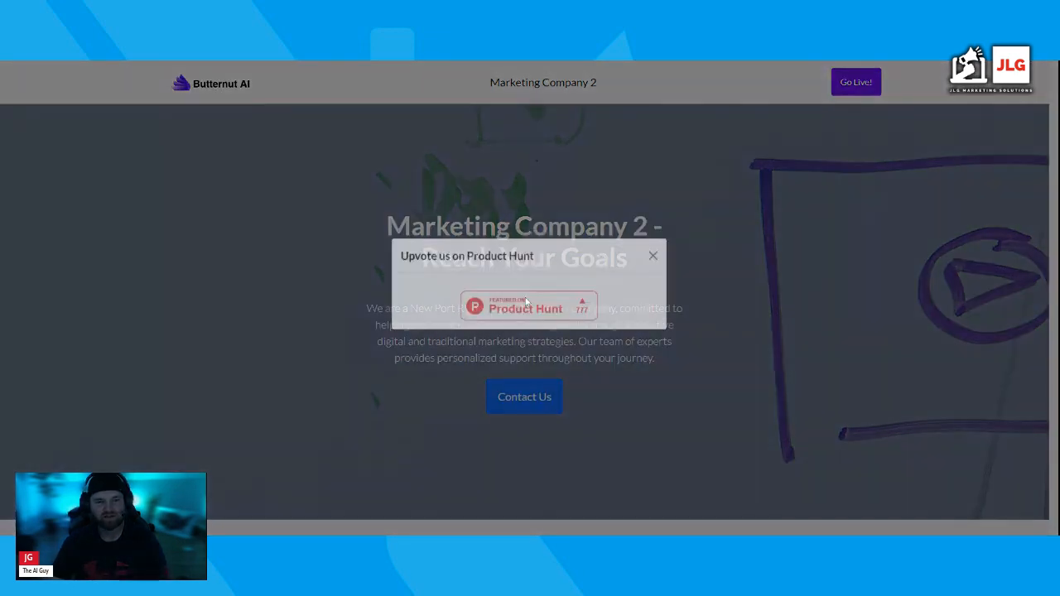
Close the Product Hunt upvote popup and regenerate the hero headline
click(653, 255)
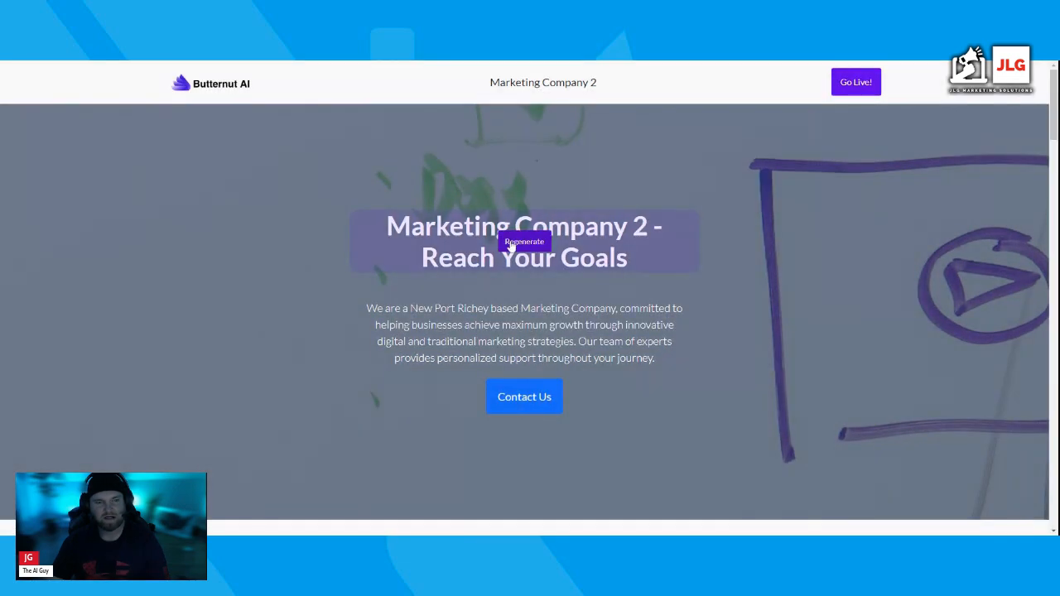
click(523, 241)
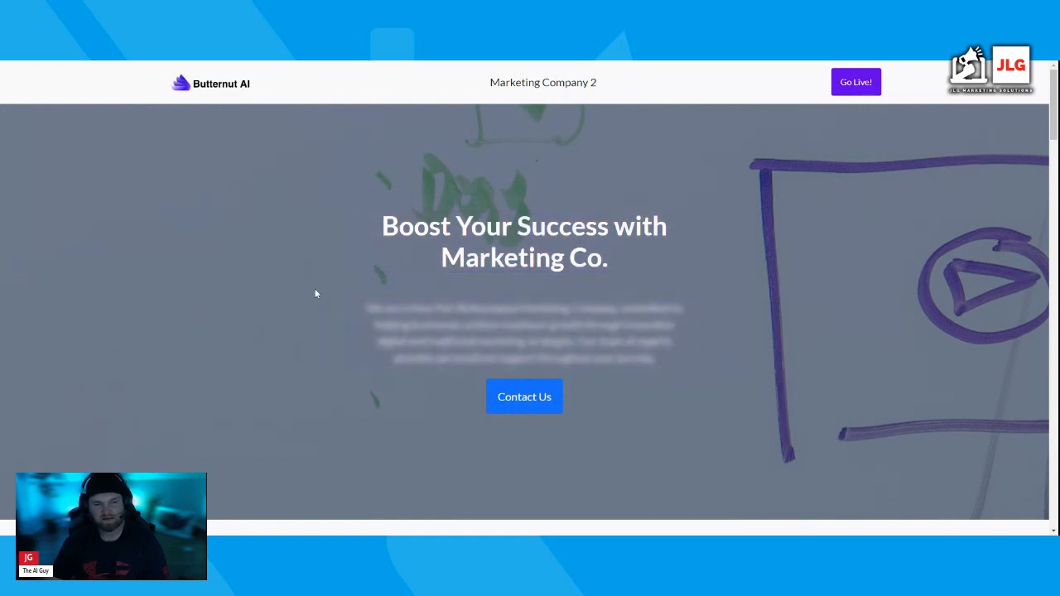
scroll(down, 3)
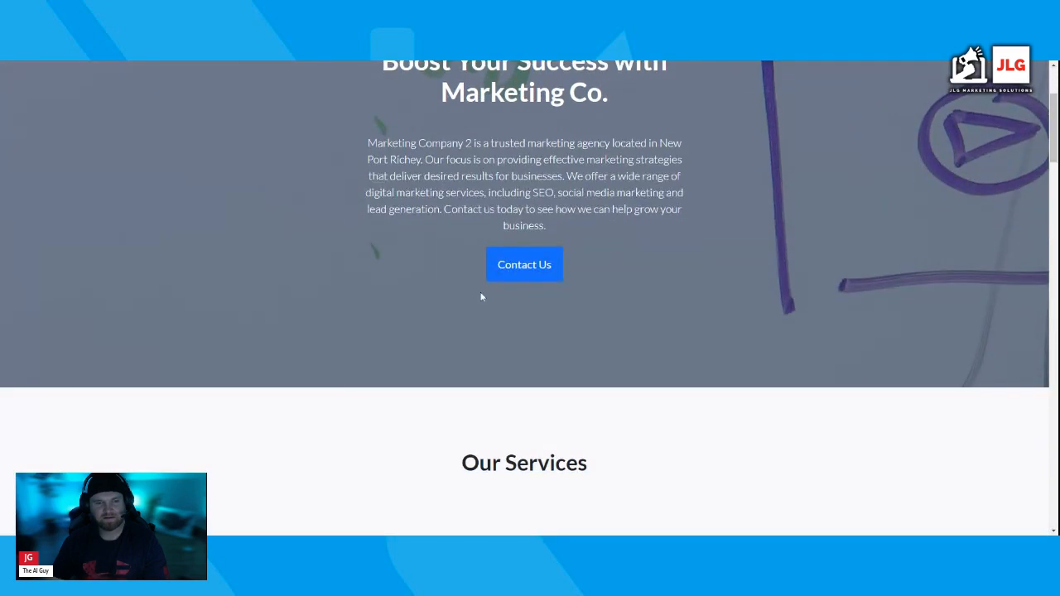
scroll(down, 3)
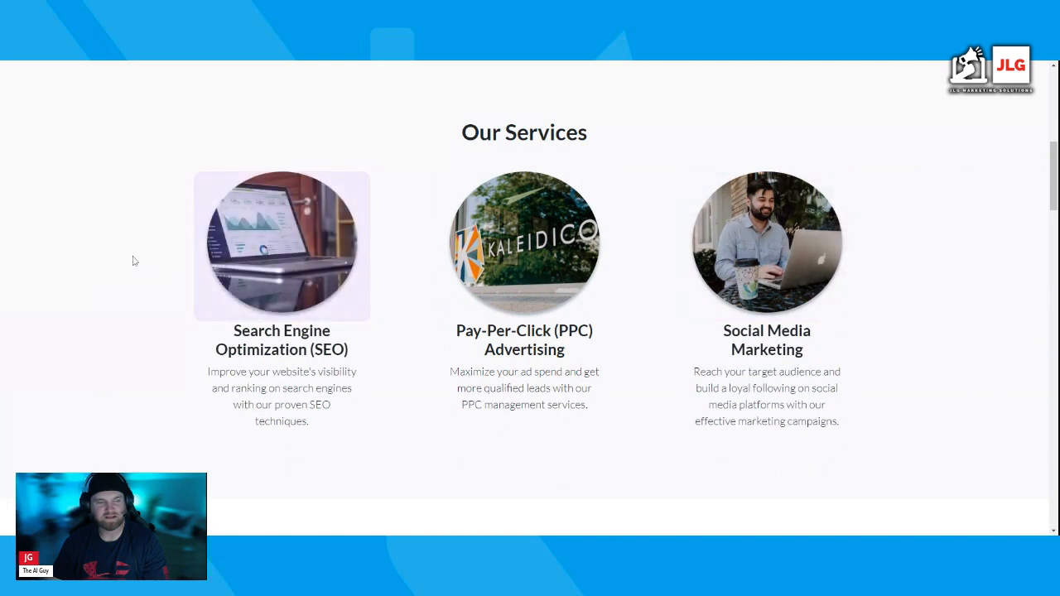
scroll(down, 3)
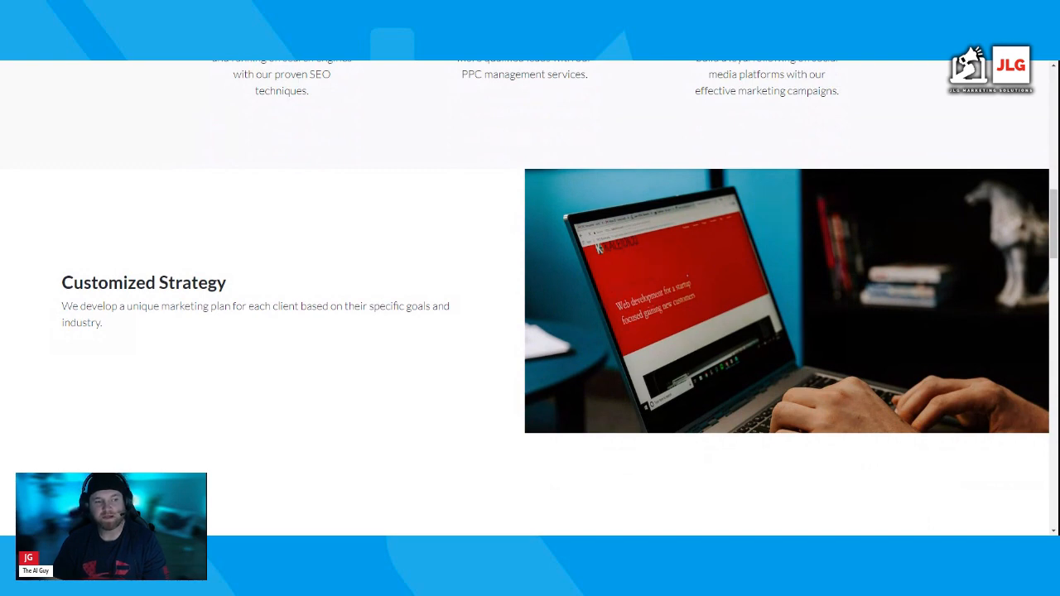
scroll(down, 3)
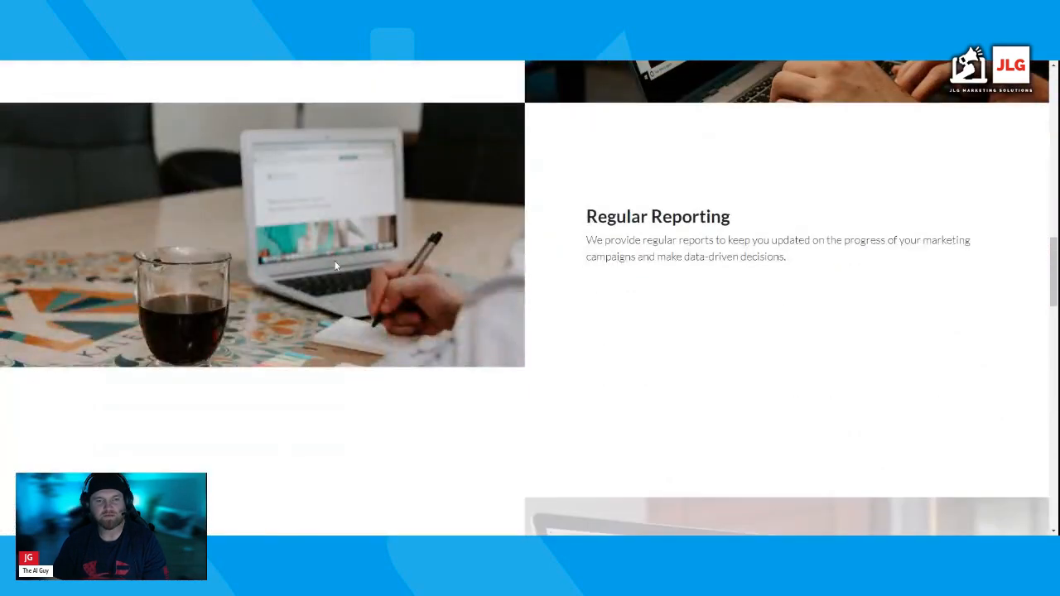
scroll(down, 3)
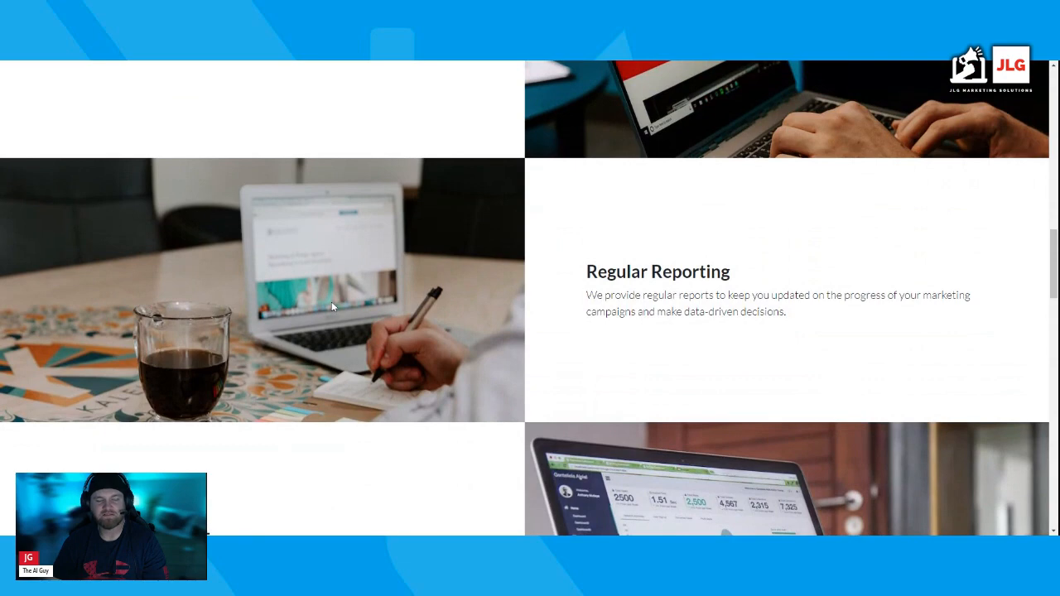
scroll(down, 3)
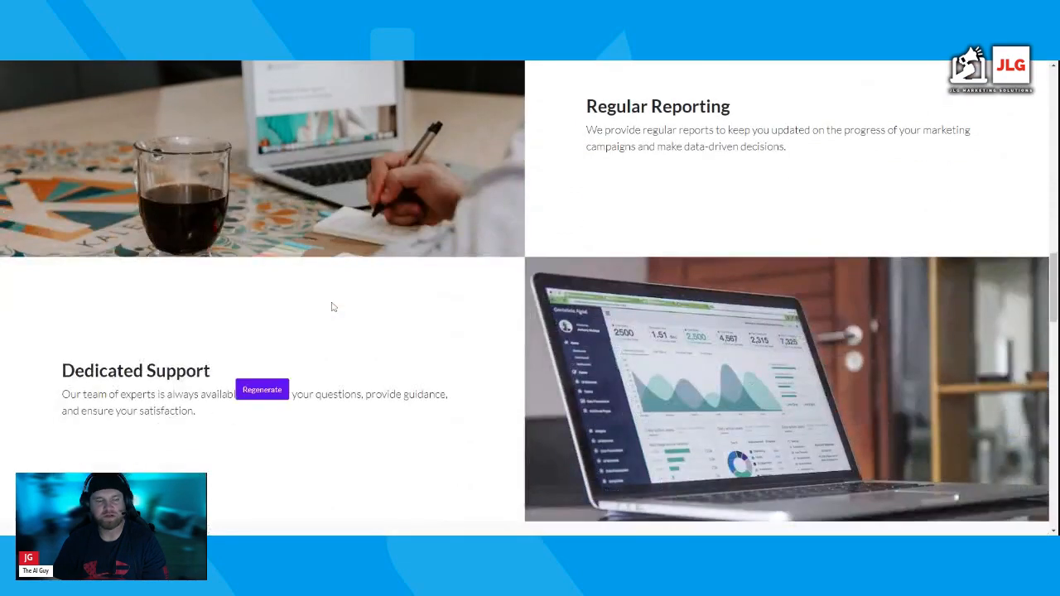
scroll(down, 3)
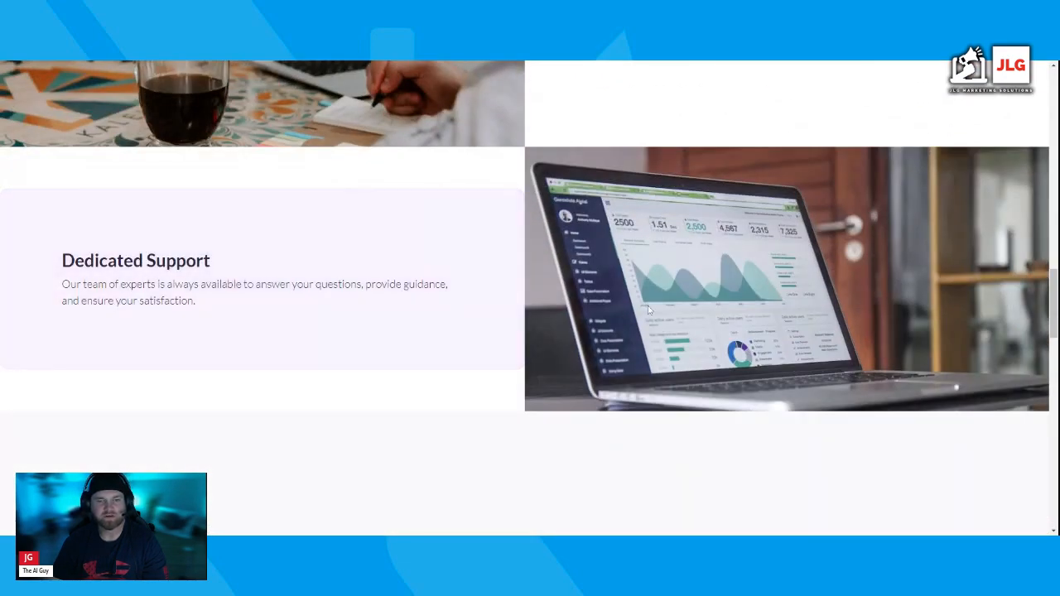
scroll(down, 3)
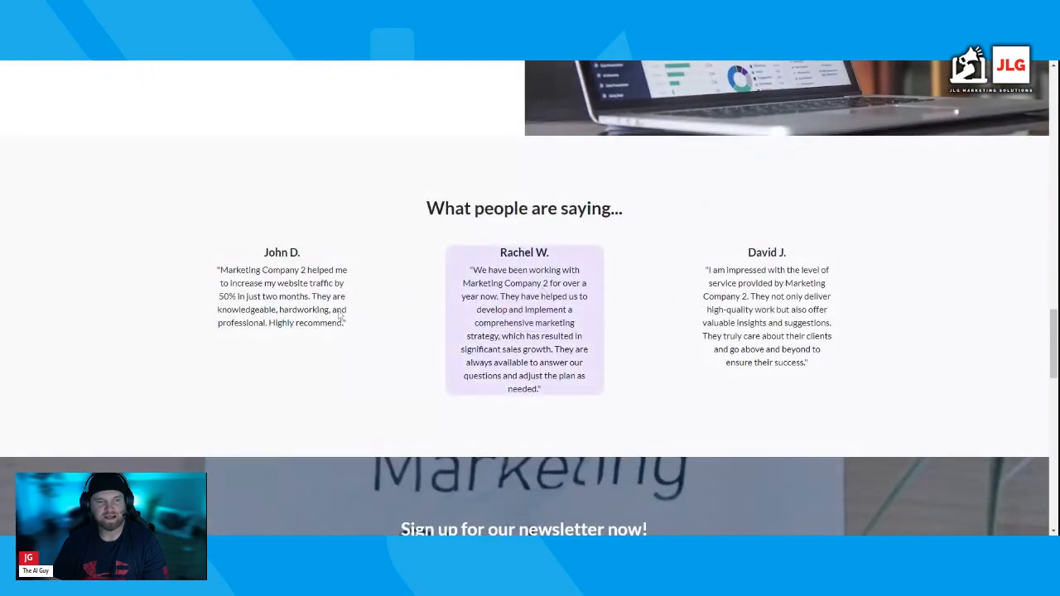
scroll(down, 3)
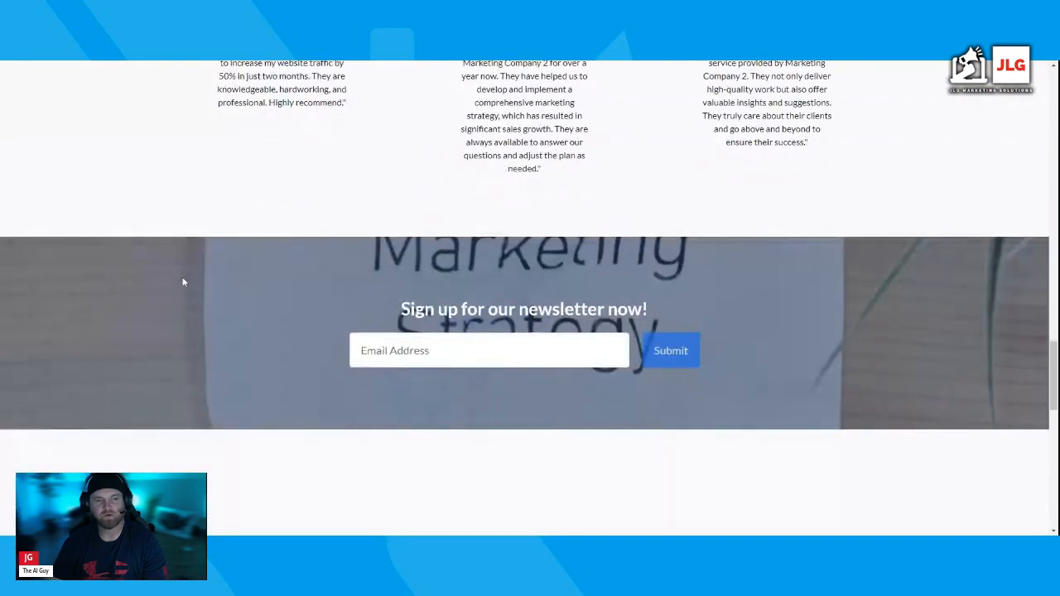
scroll(down, 3)
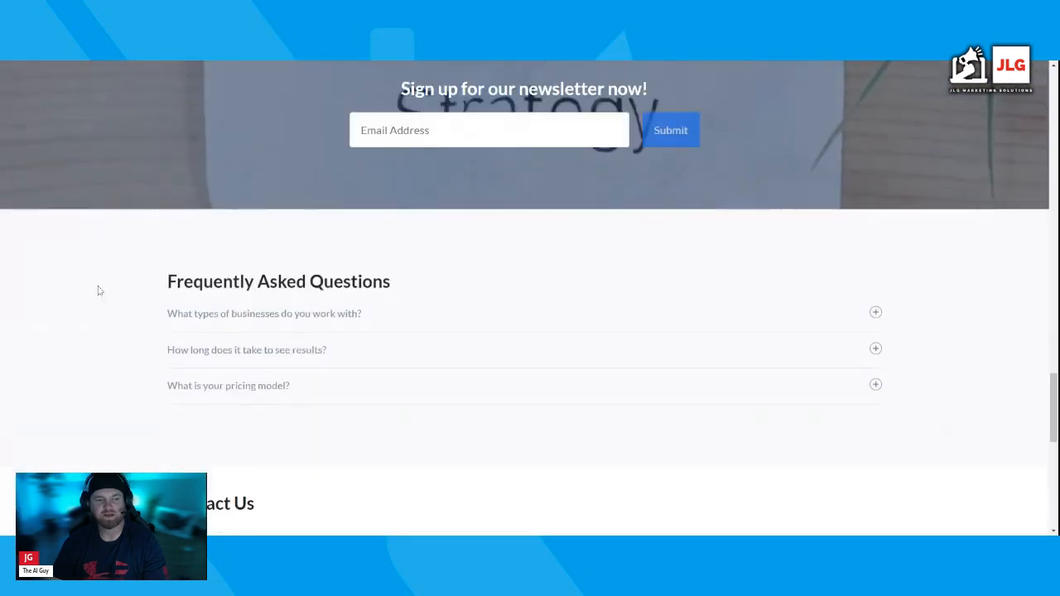
scroll(down, 3)
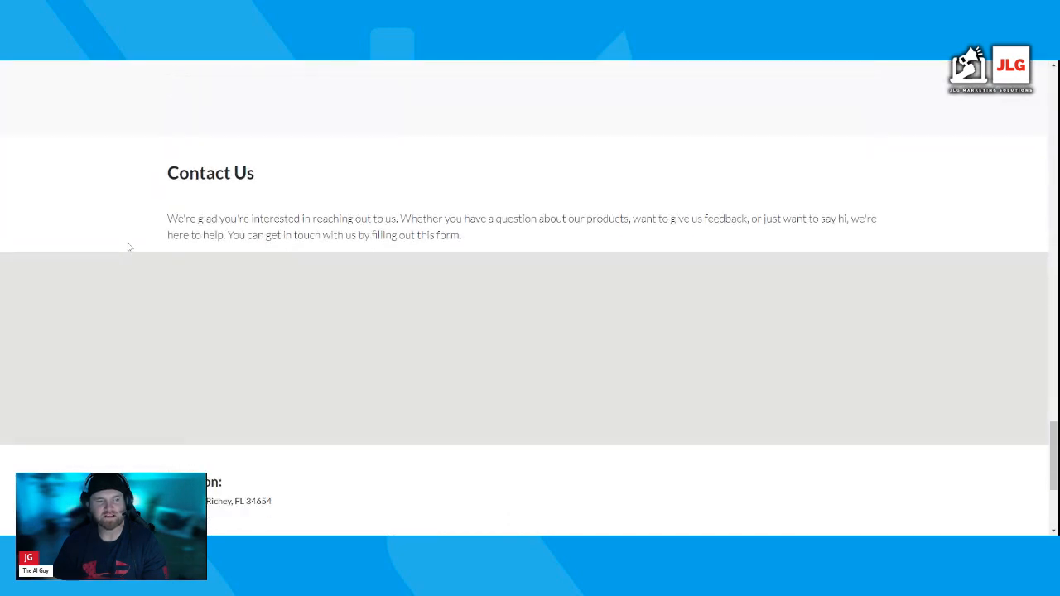
scroll(down, 3)
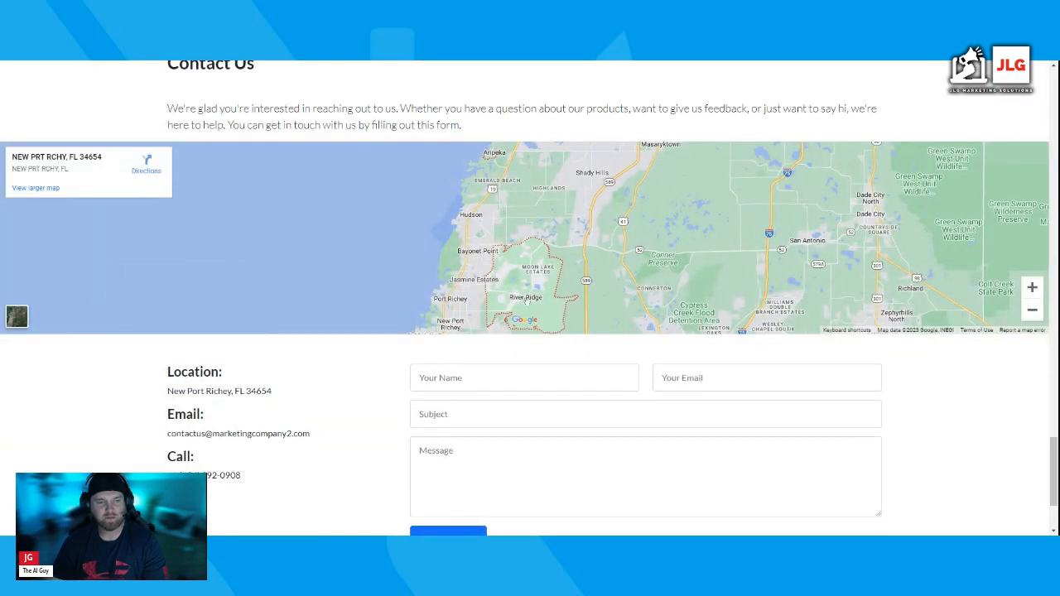
scroll(down, 3)
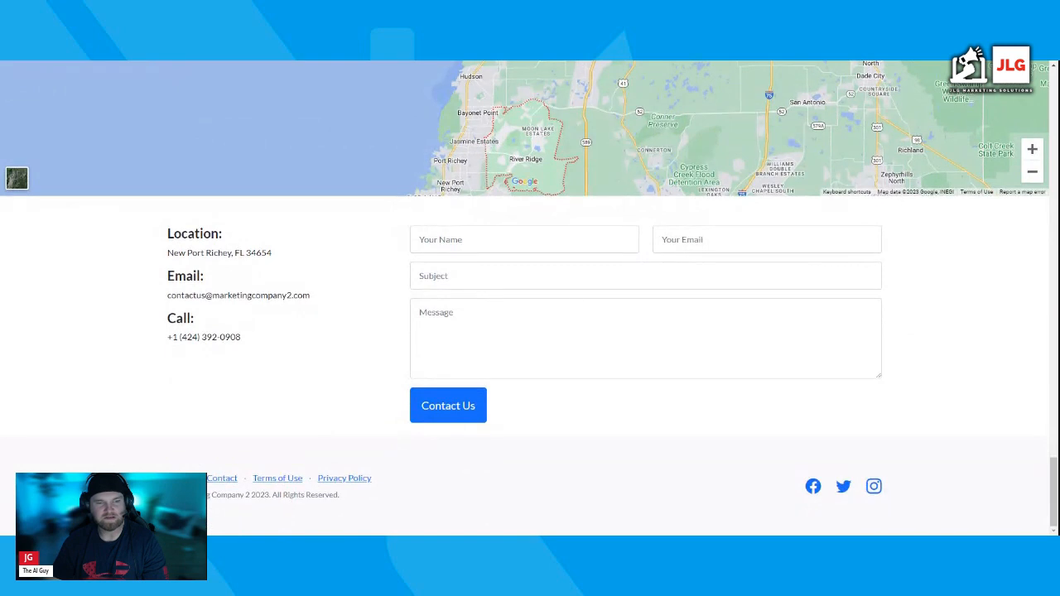
mouse_move(483, 494)
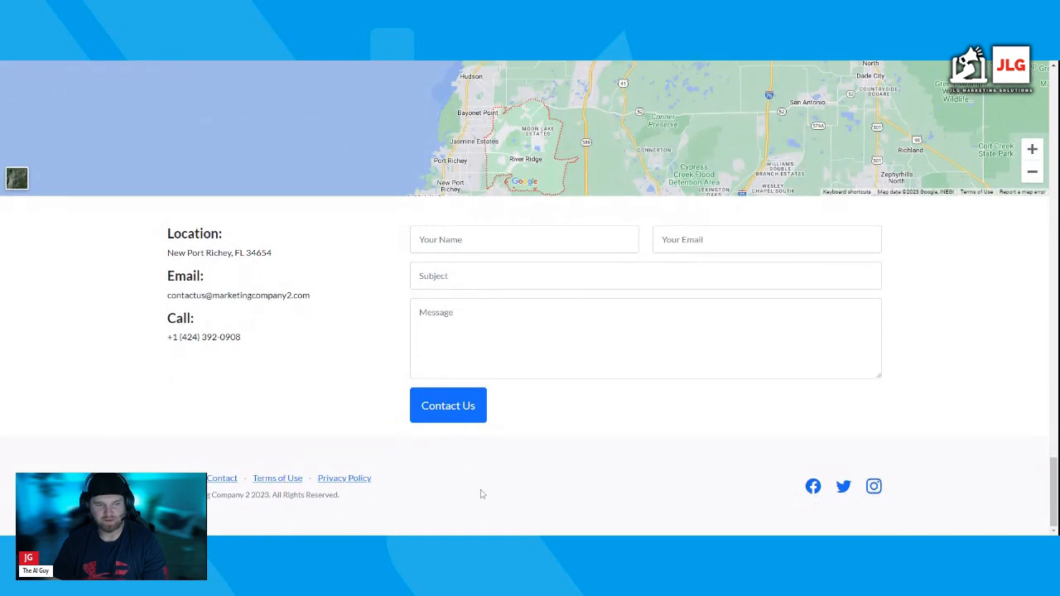
mouse_move(348, 424)
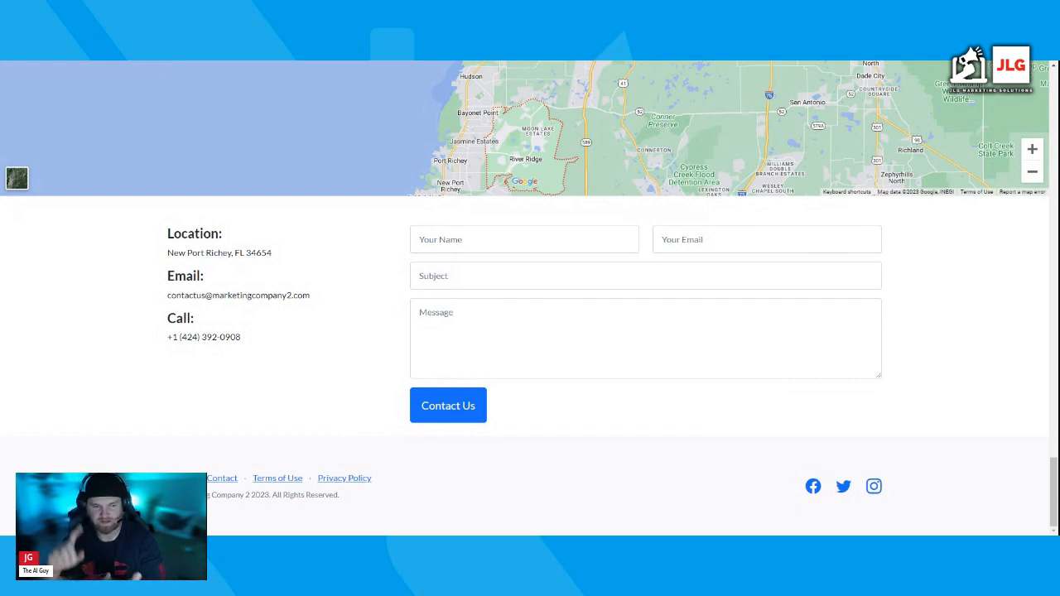
scroll(up, 3)
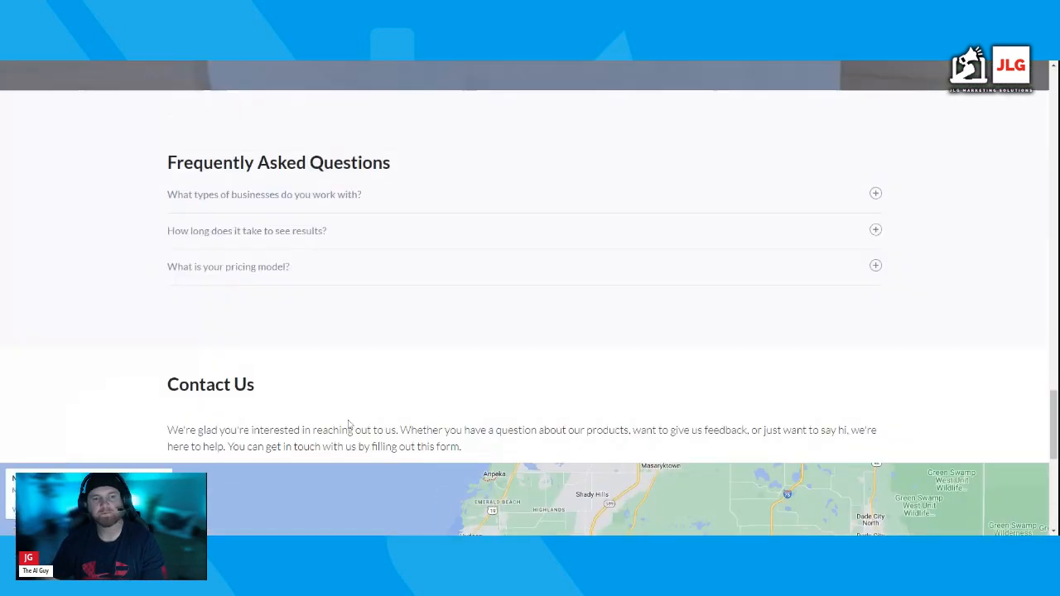
scroll(up, 3)
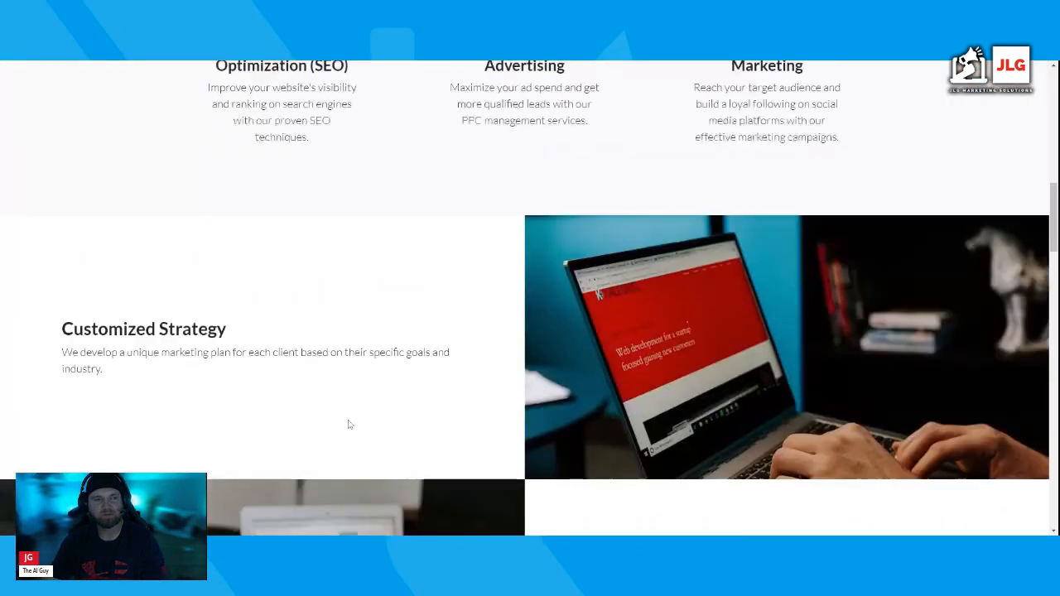
scroll(up, 3)
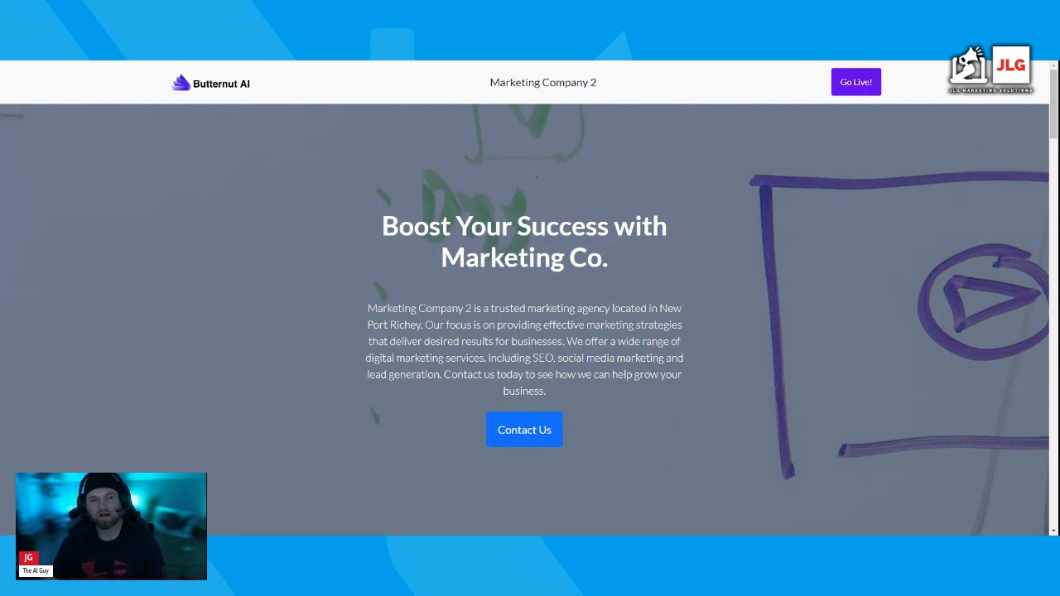
mouse_move(70, 64)
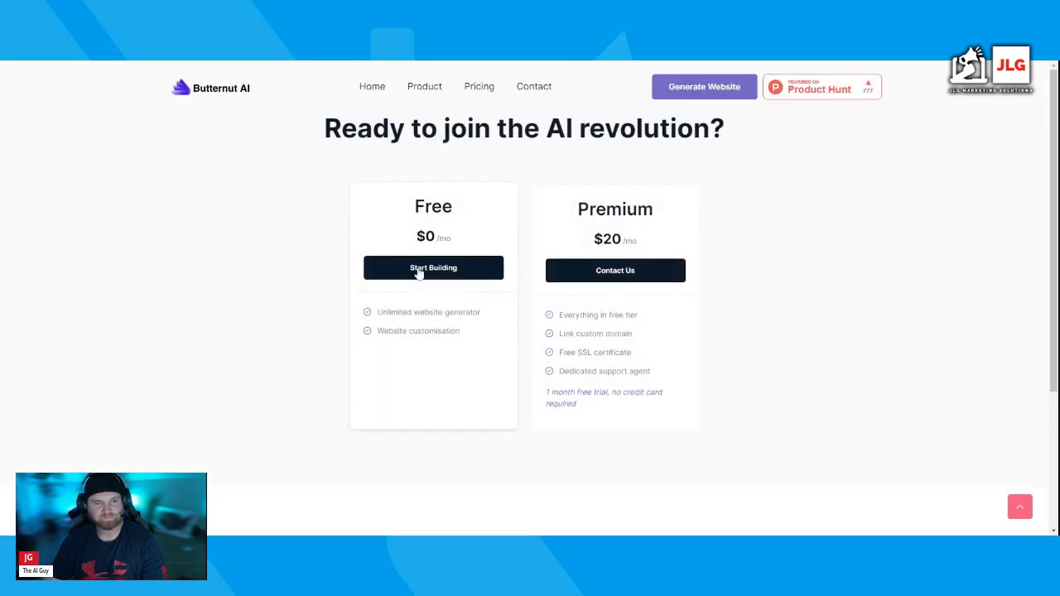
double_click(428, 312)
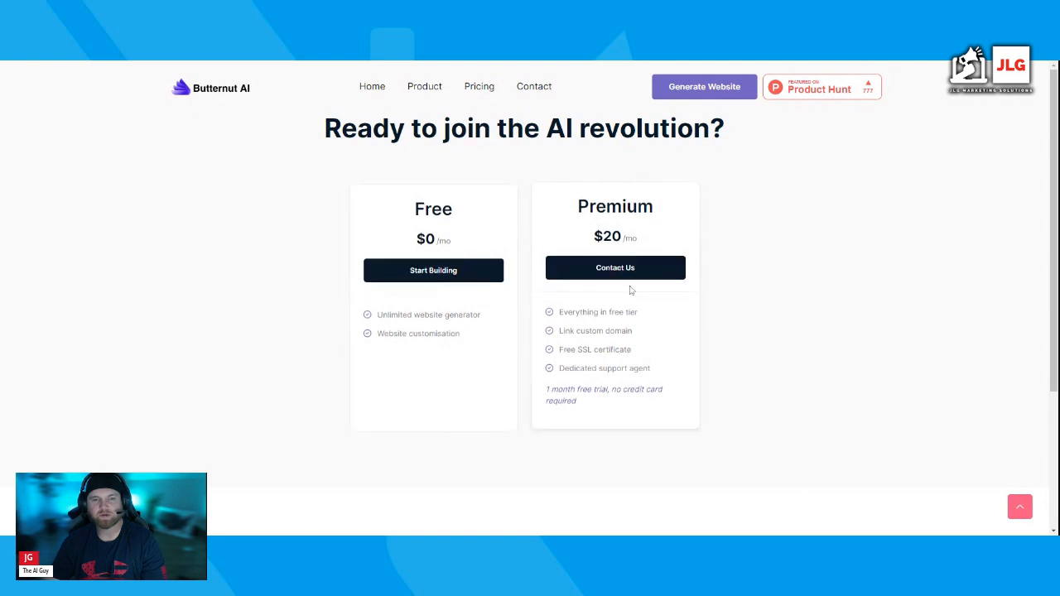
double_click(595, 330)
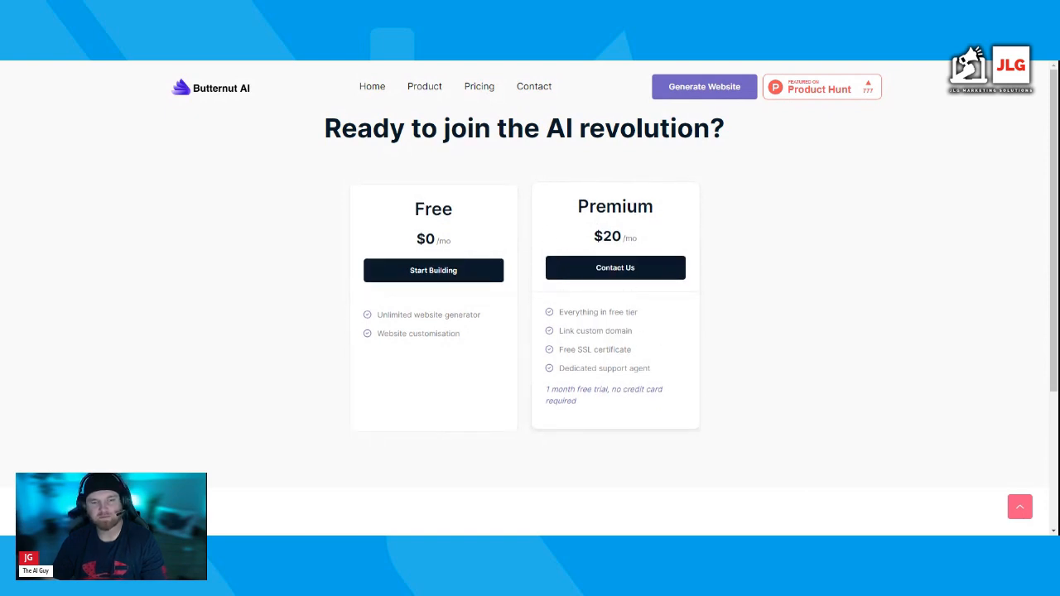
mouse_move(661, 353)
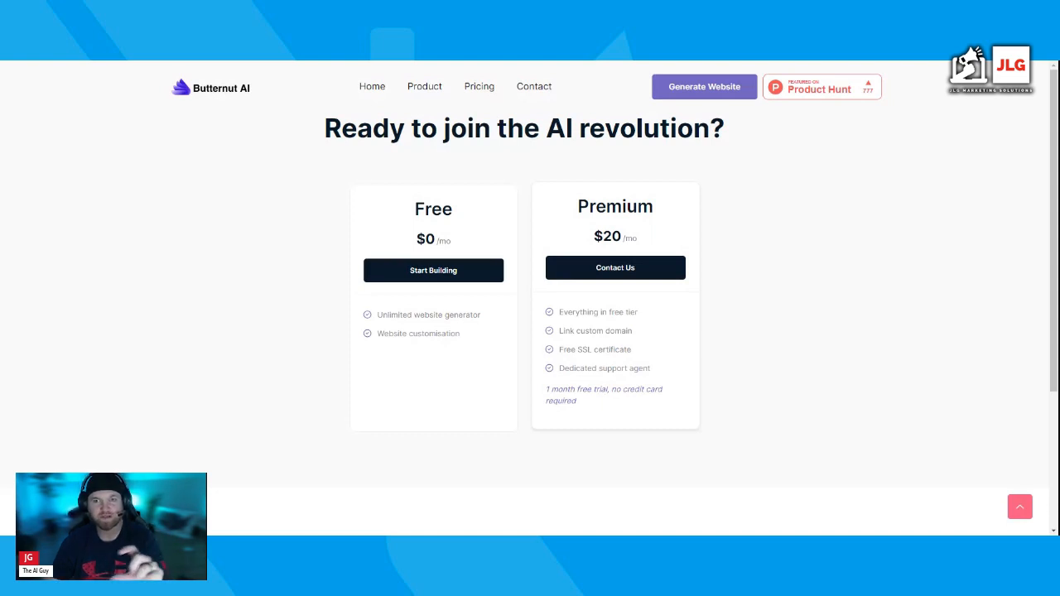
mouse_move(608, 377)
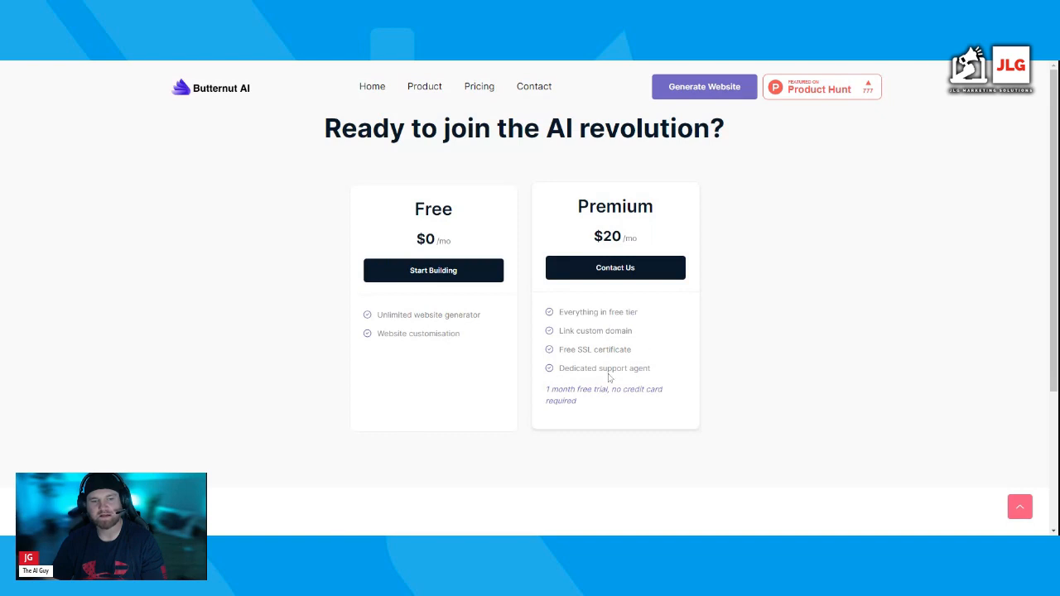
mouse_move(669, 400)
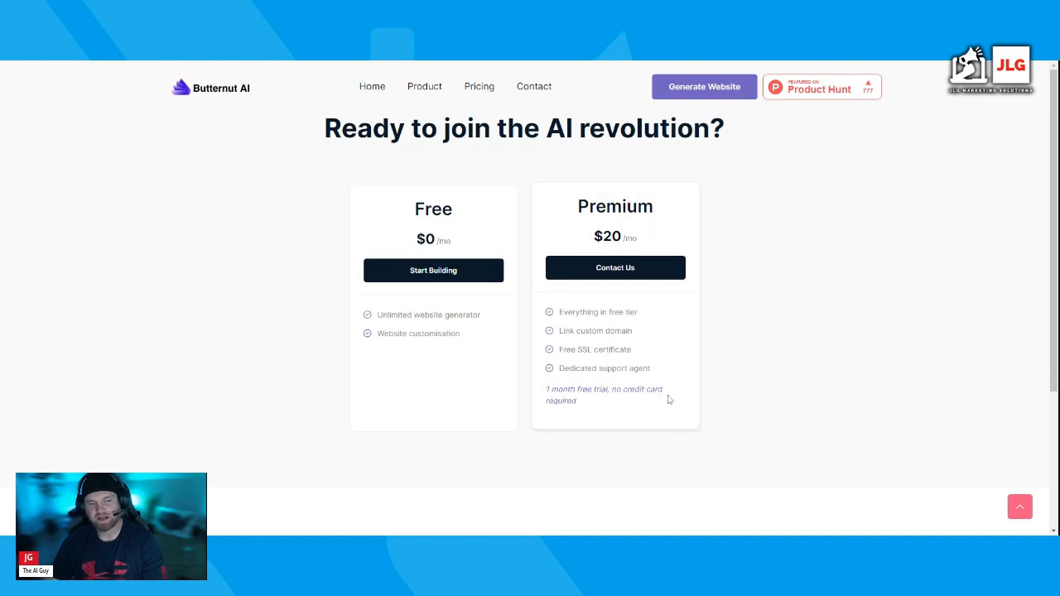
scroll(down, 3)
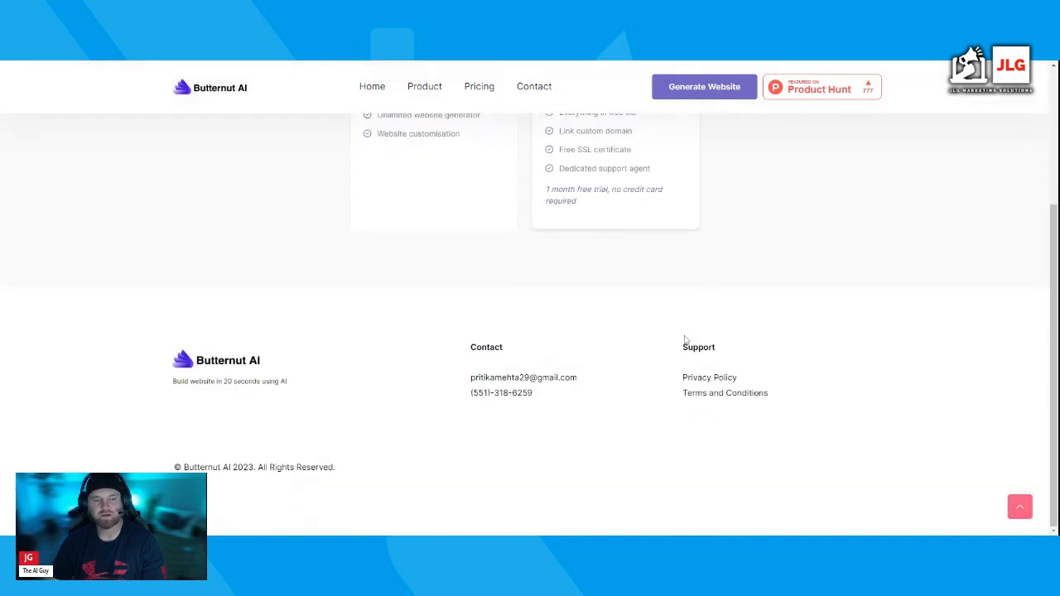
scroll(up, 3)
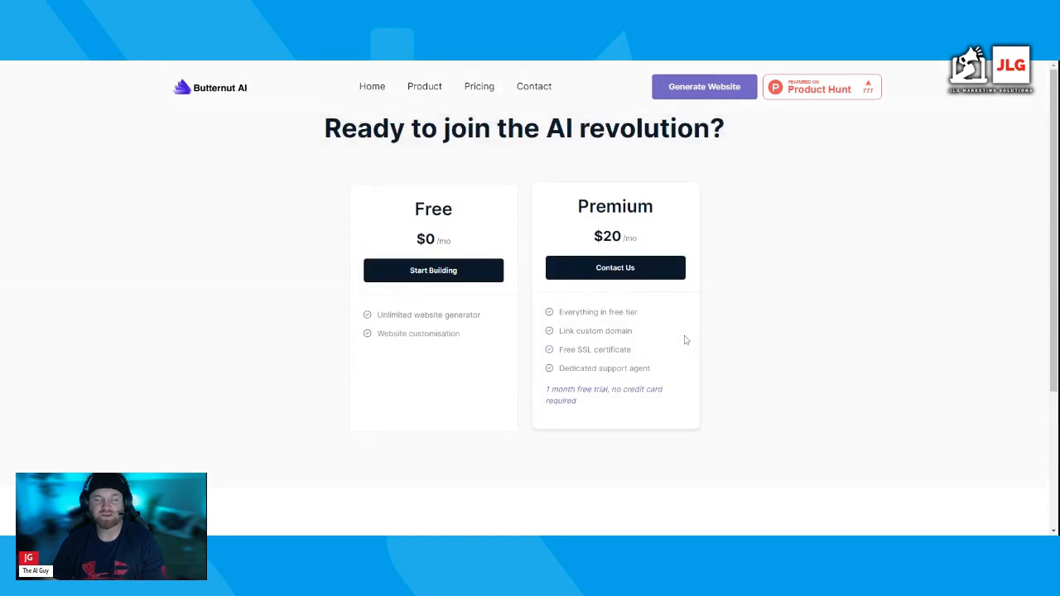